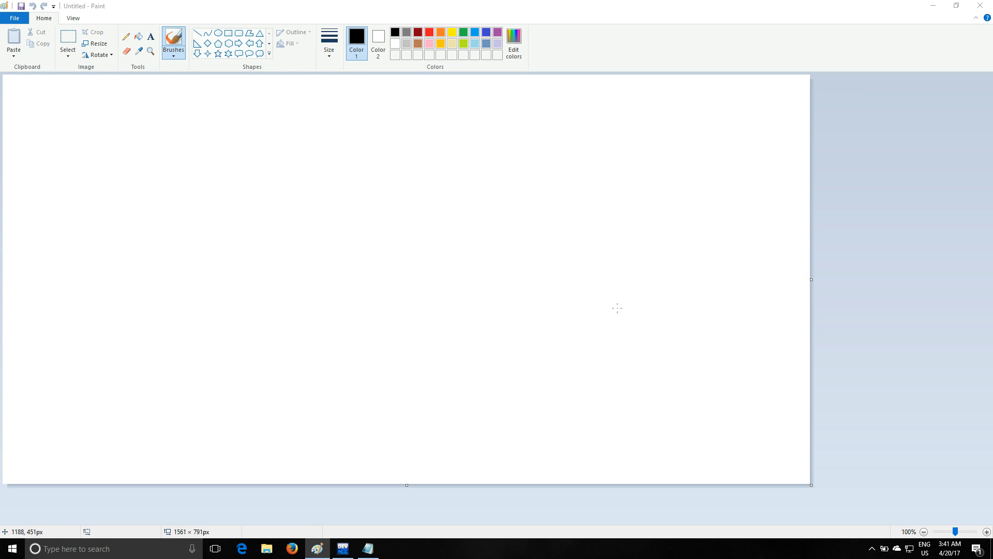
mouse_move(562, 288)
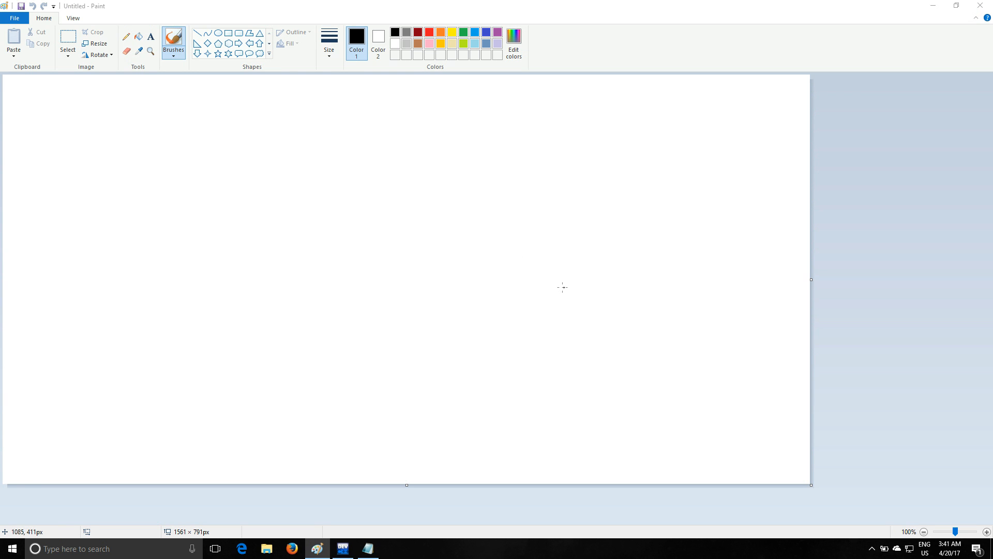
mouse_move(477, 267)
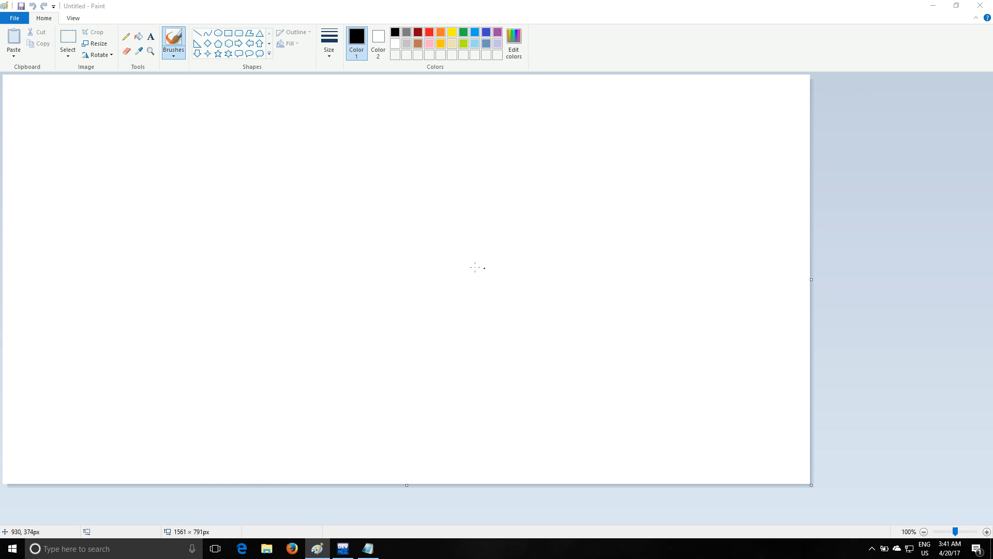
mouse_move(418, 244)
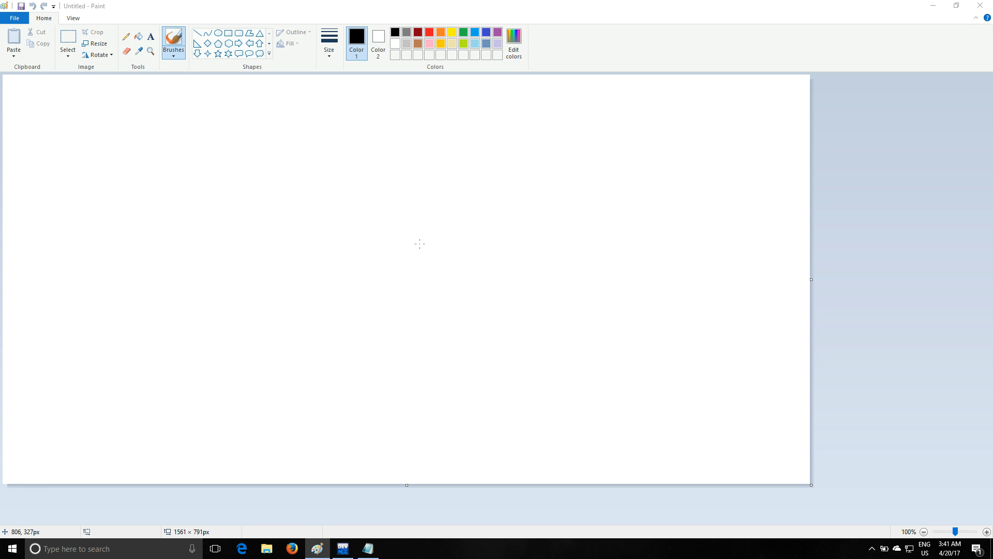
mouse_move(505, 195)
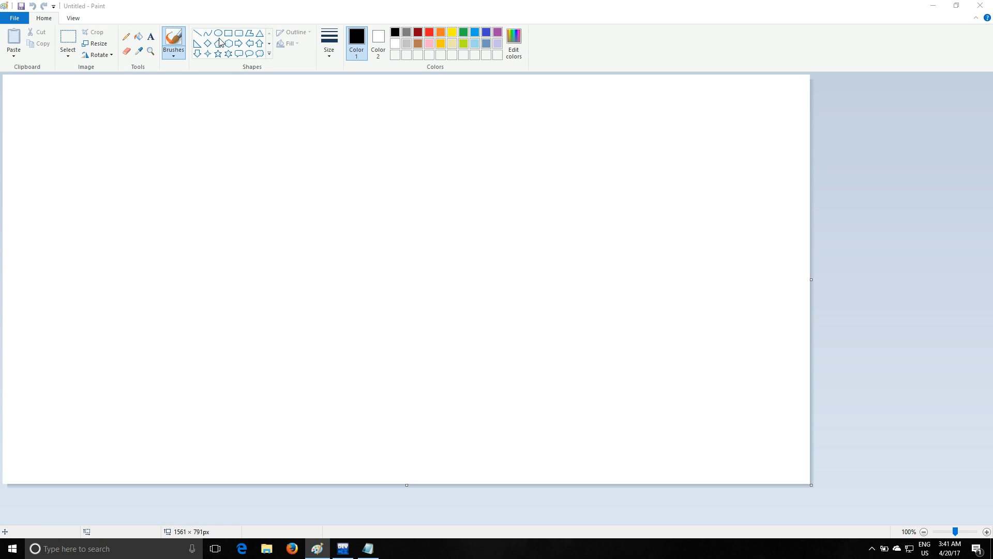
- Draw the circle nodes with the Oval shape, starting with the top-left one, and position the second
left_click_drag(265, 104, 302, 138)
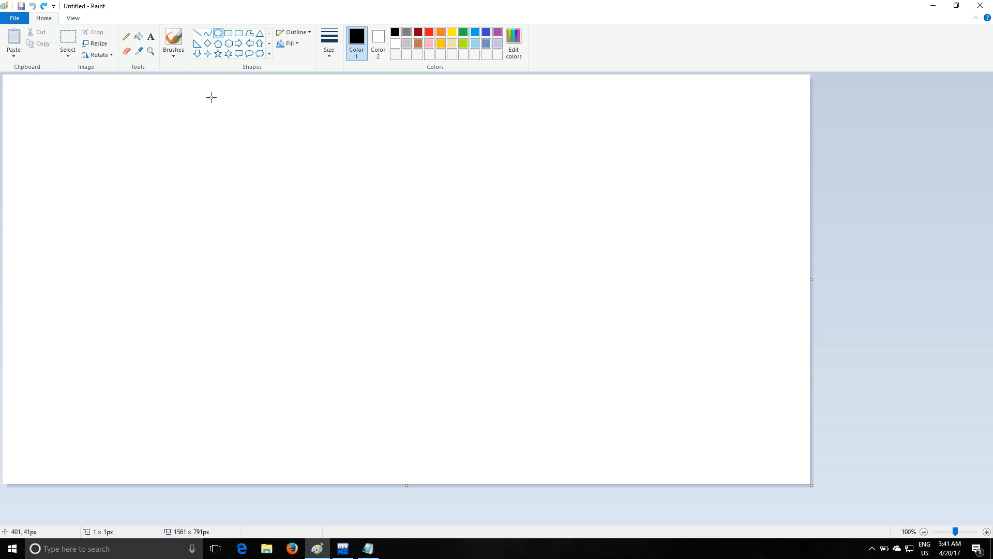
left_click_drag(210, 96, 249, 131)
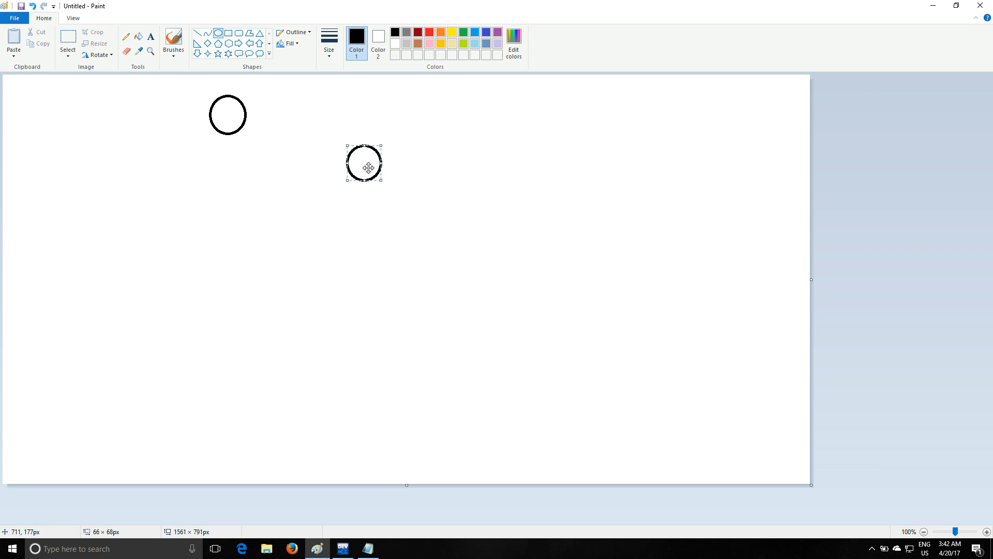
left_click_drag(364, 167, 214, 199)
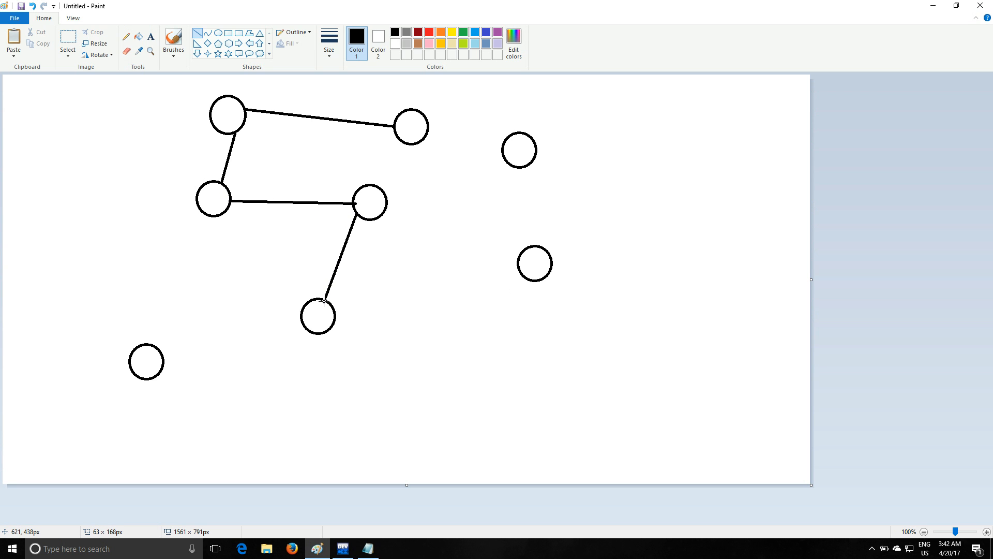
mouse_move(387, 195)
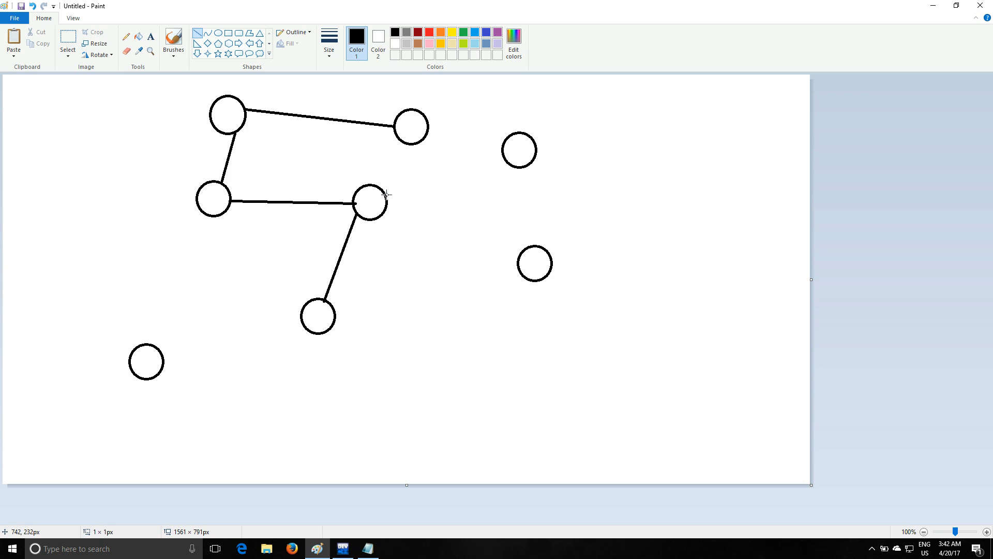
- Draw an edge from the centre node to the upper-right node
left_click_drag(386, 194, 507, 160)
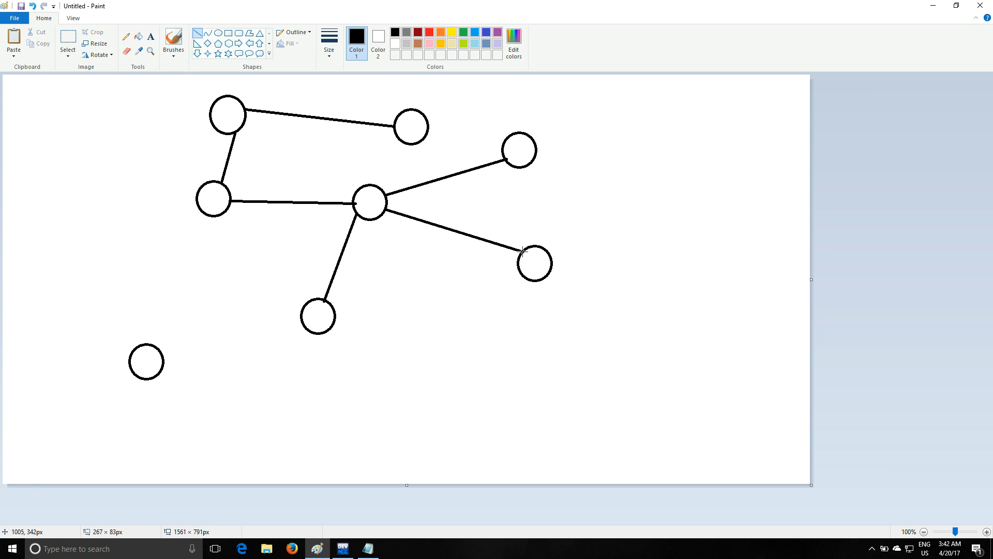
mouse_move(302, 309)
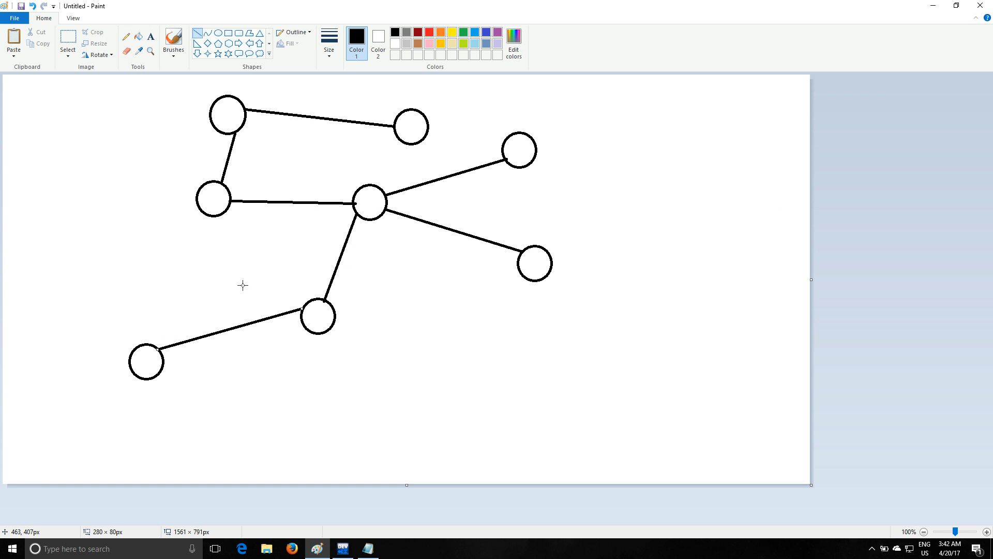
mouse_move(389, 72)
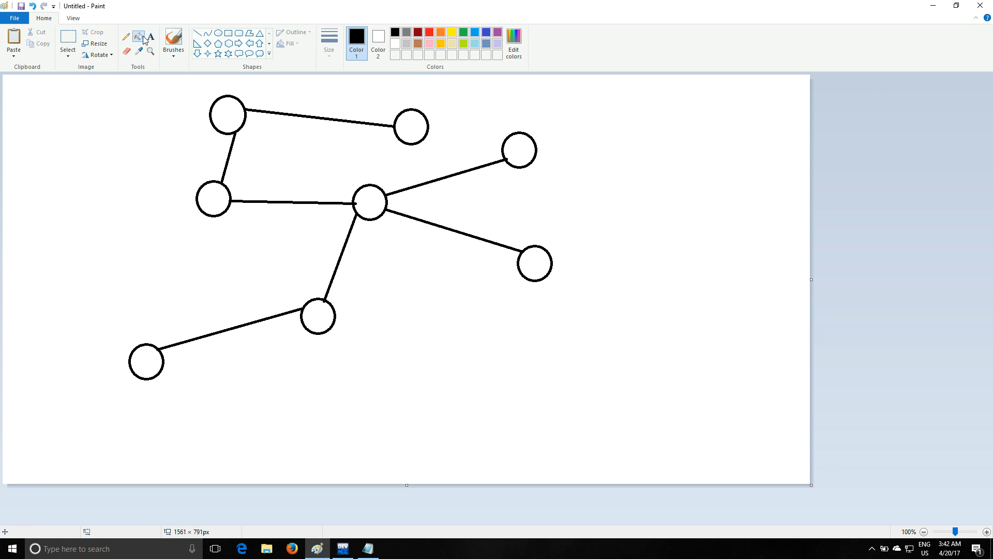
- Fill the top-left node red and the left node pink, then pick beige
left_click(440, 31)
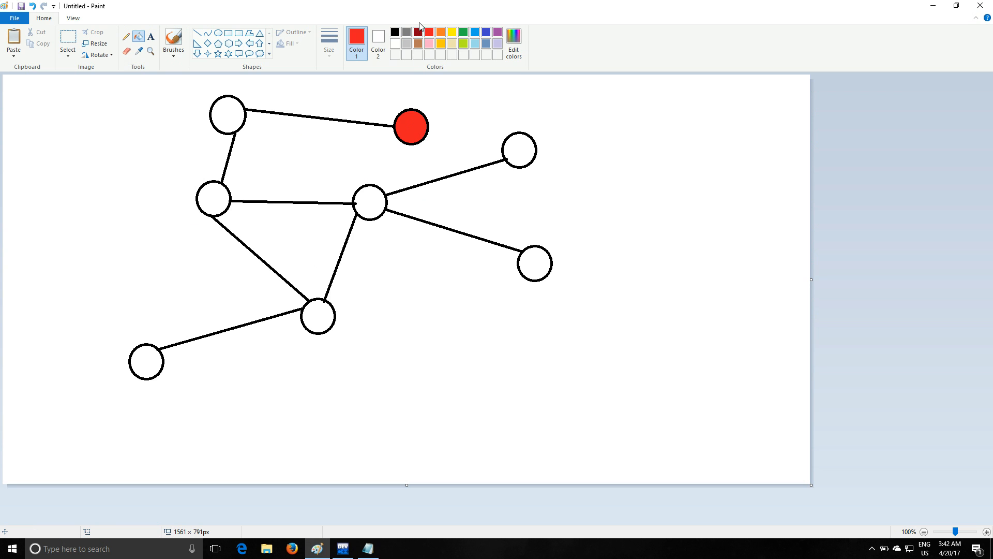
mouse_move(241, 98)
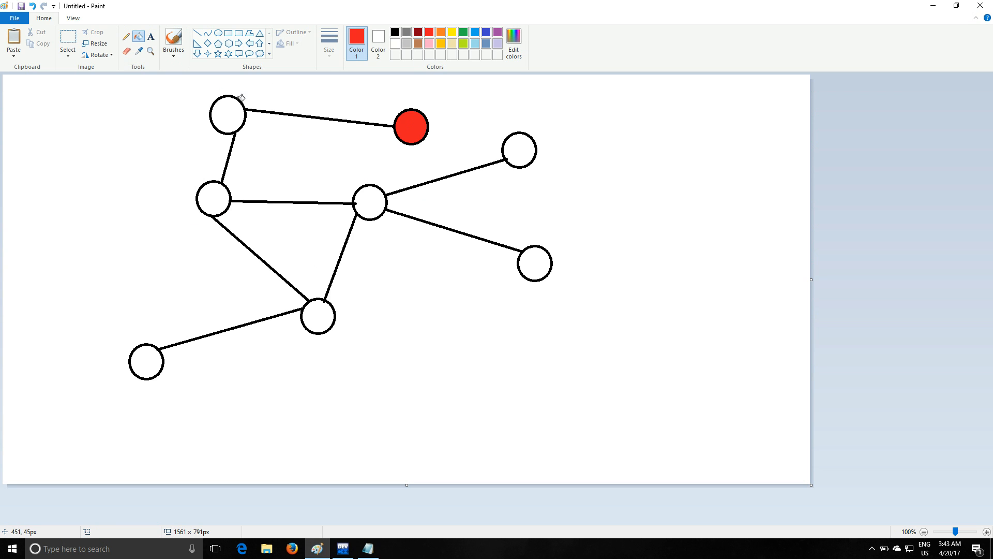
left_click(228, 115)
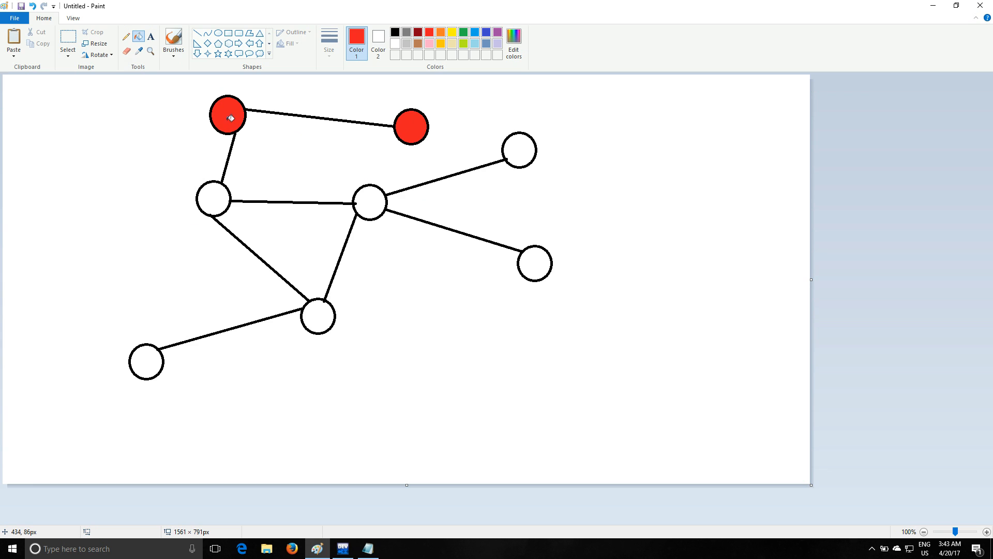
mouse_move(215, 196)
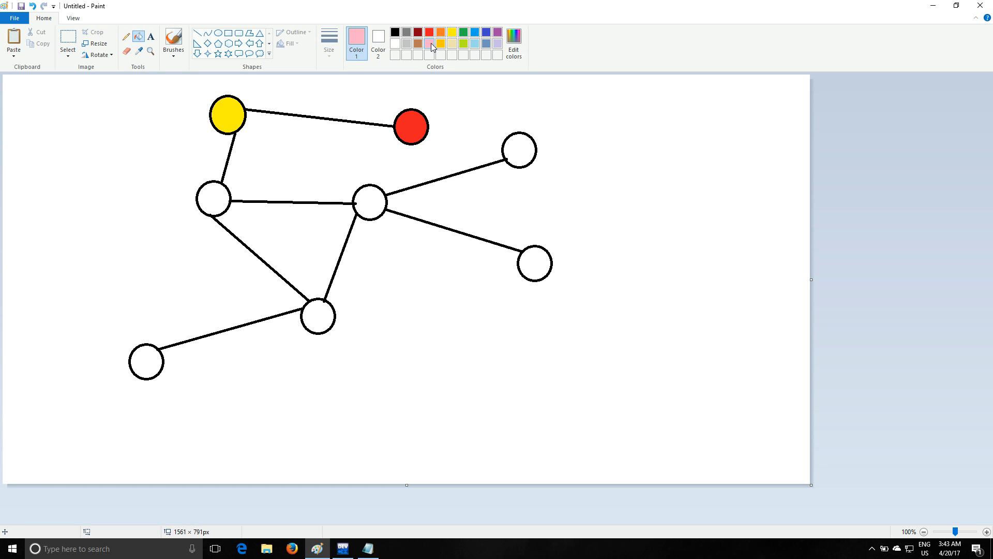
left_click(215, 198)
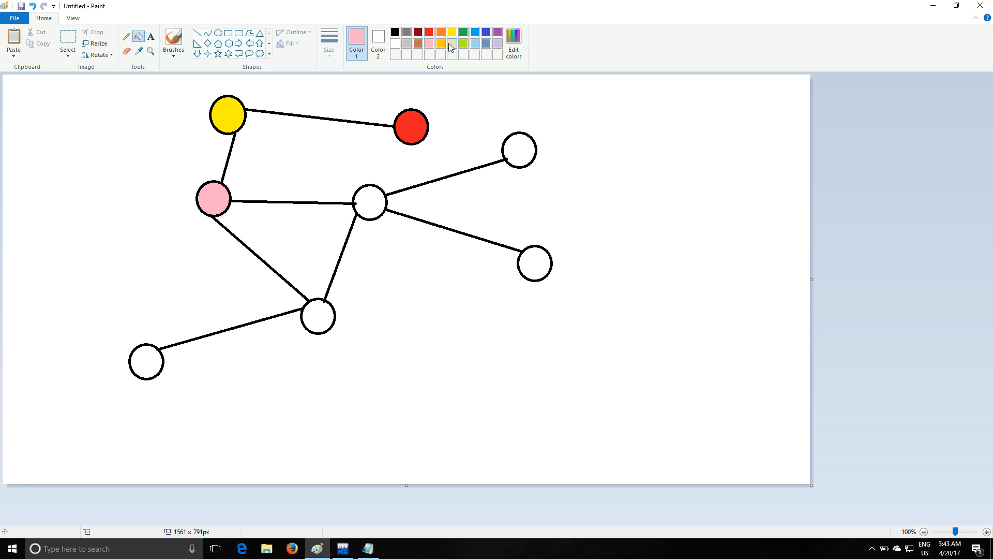
left_click(369, 202)
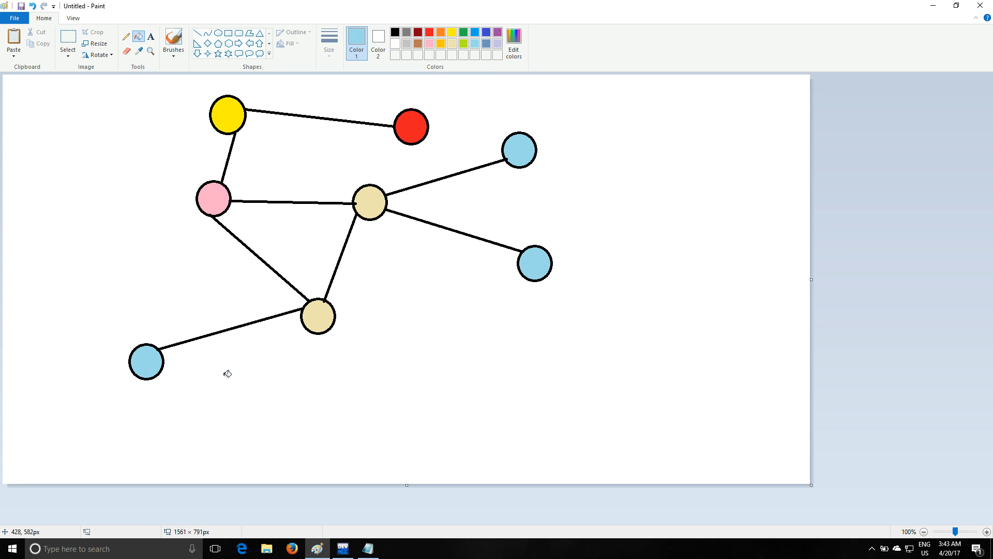
mouse_move(465, 144)
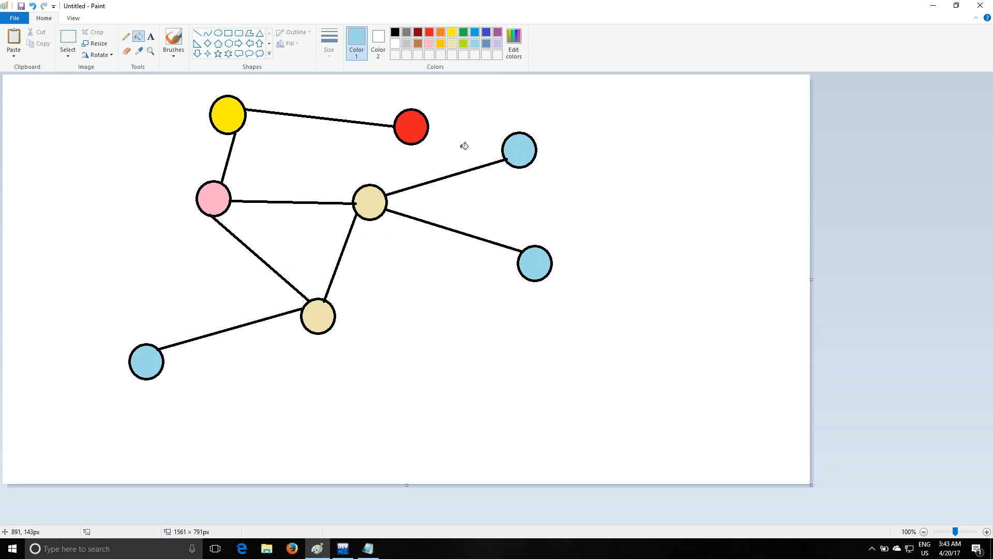
mouse_move(429, 128)
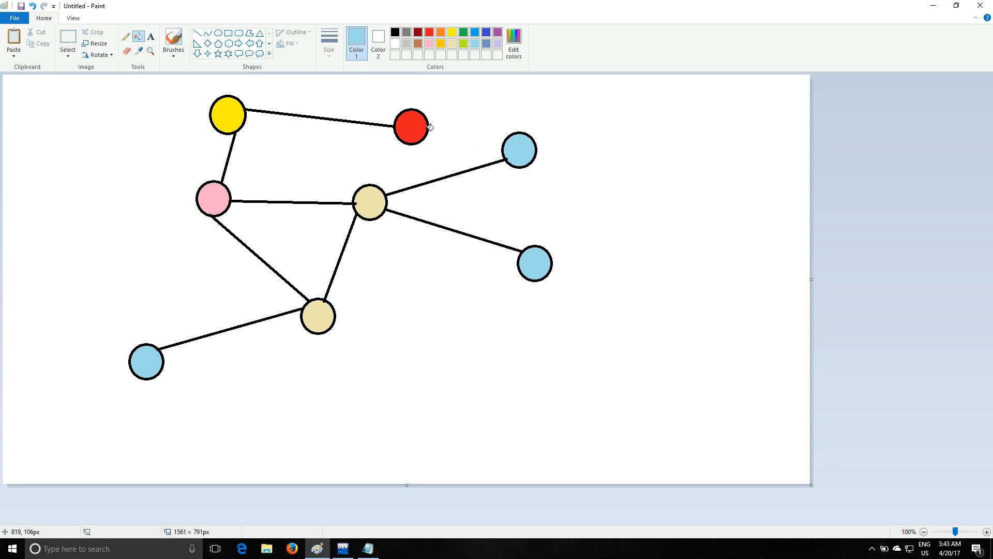
- Fill the centre node red, then take the red fill back out
left_click(145, 361)
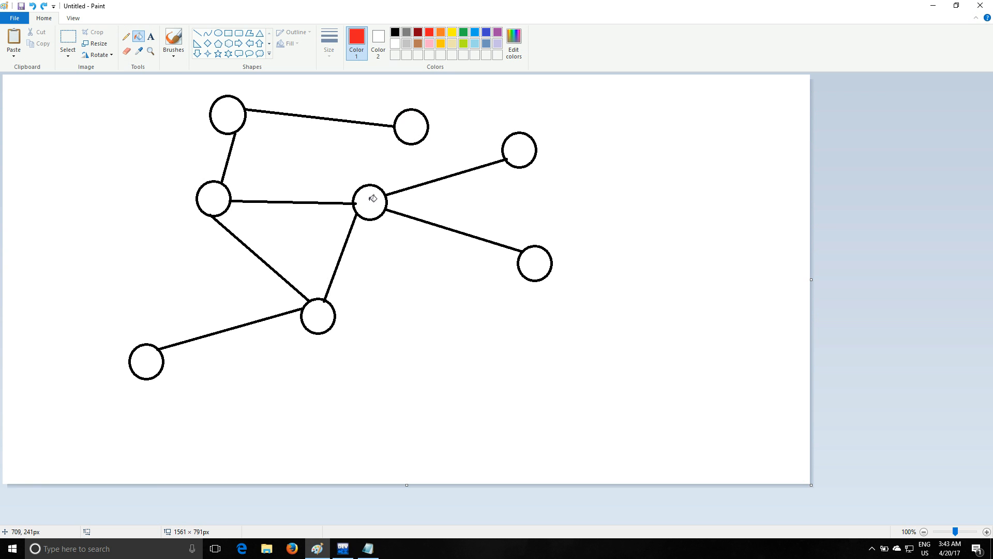
left_click(370, 201)
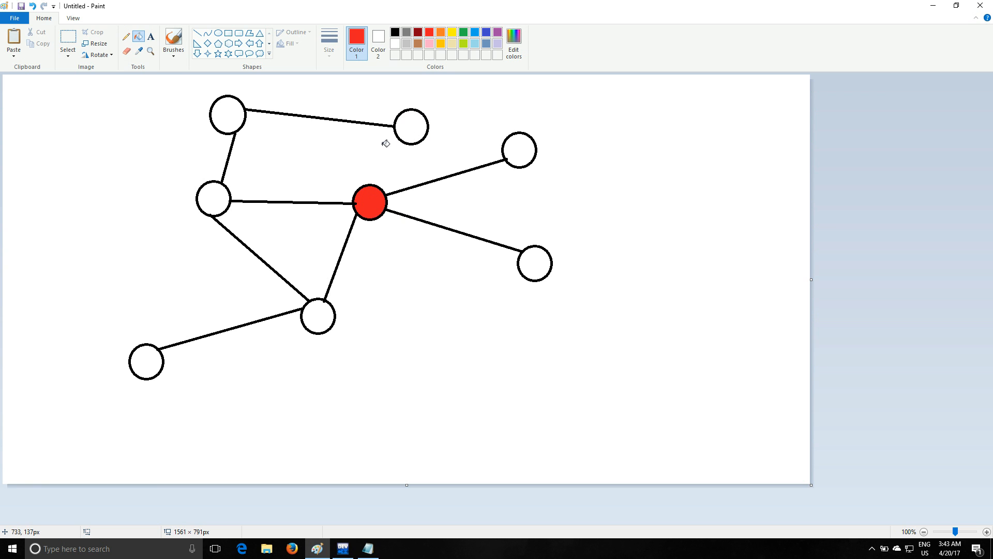
mouse_move(465, 66)
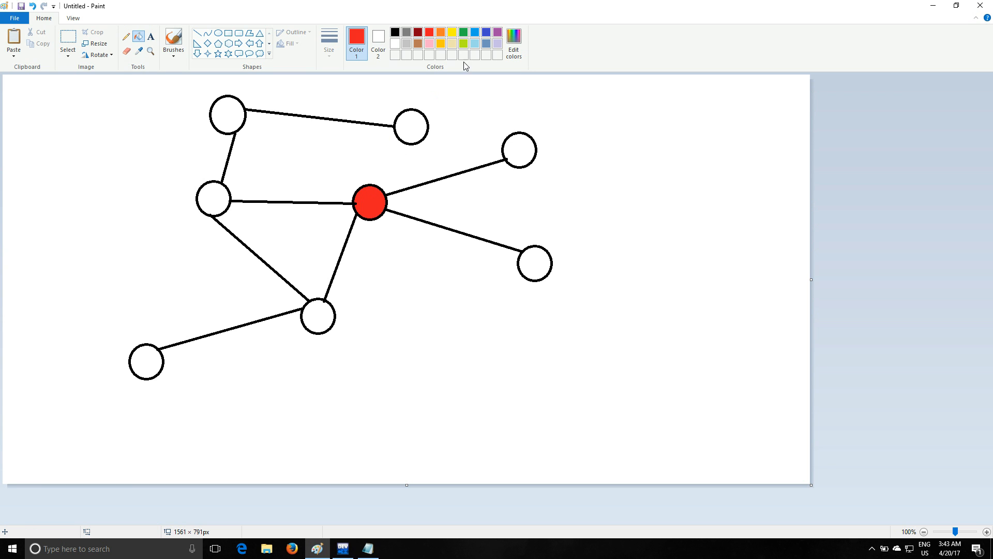
left_click(519, 150)
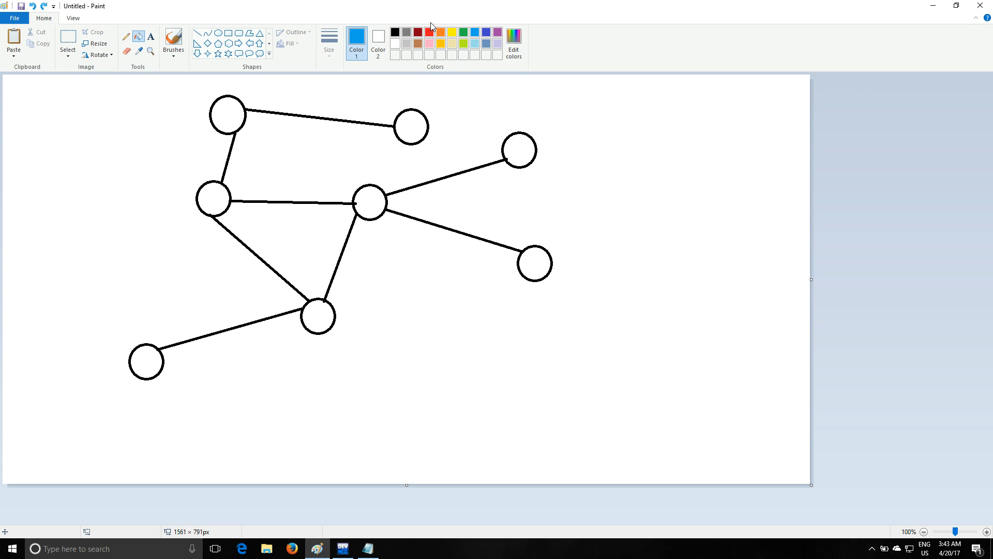
- Try red, orange and green fills, then undo back to eight bare unconnected circles
left_click(429, 33)
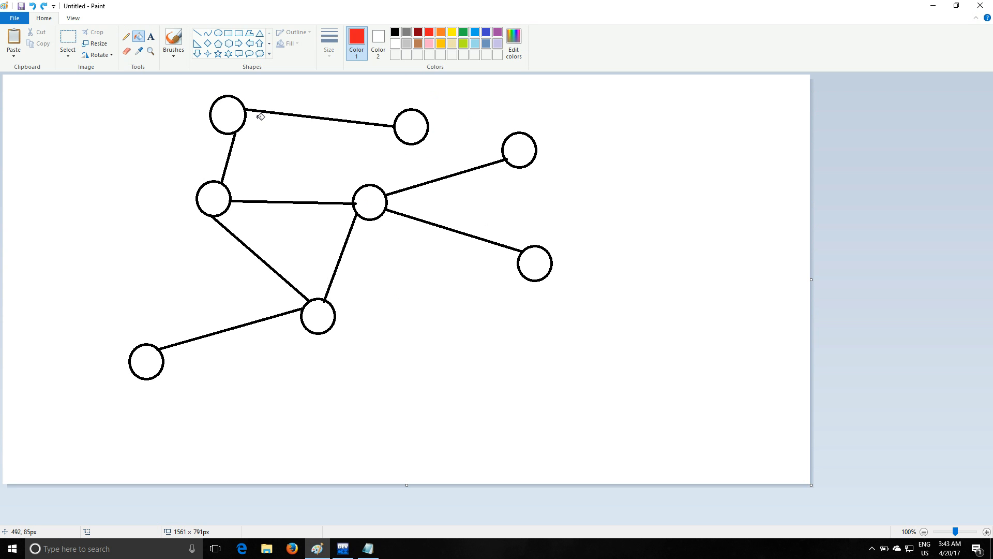
mouse_move(329, 326)
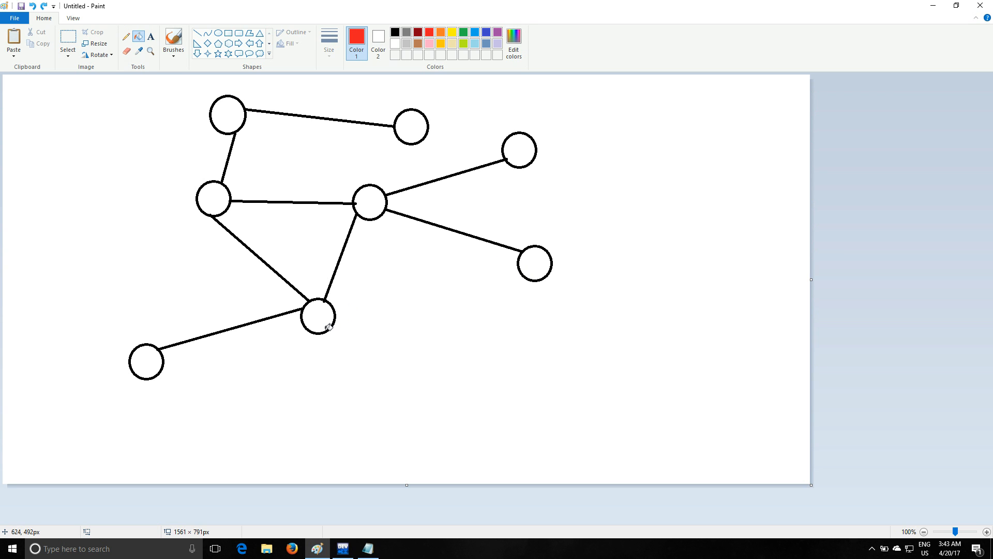
left_click(317, 315)
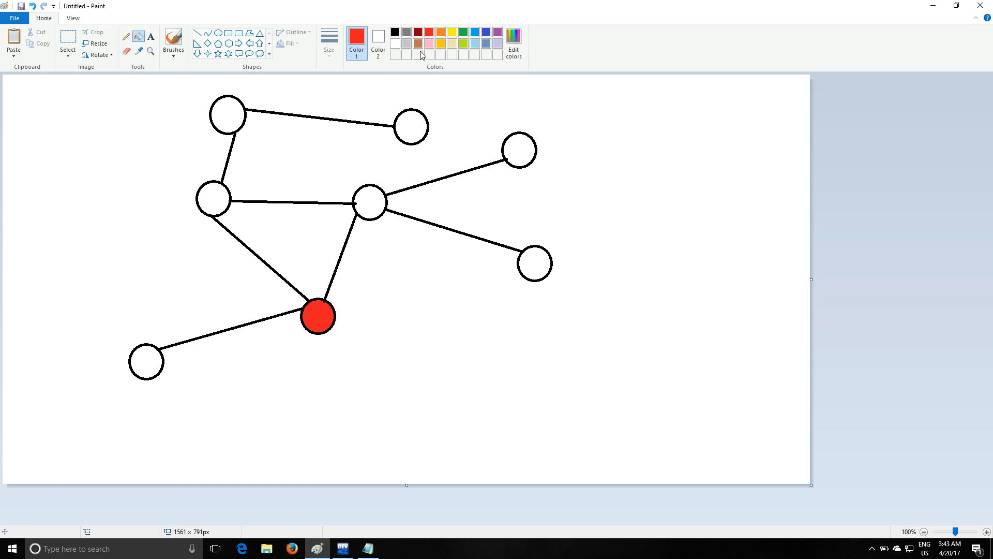
left_click(369, 203)
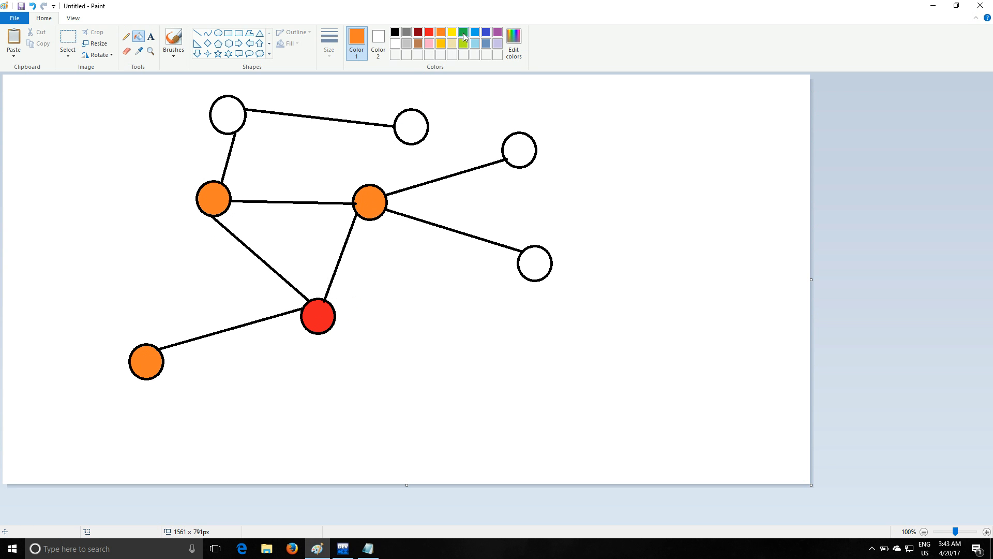
left_click(536, 263)
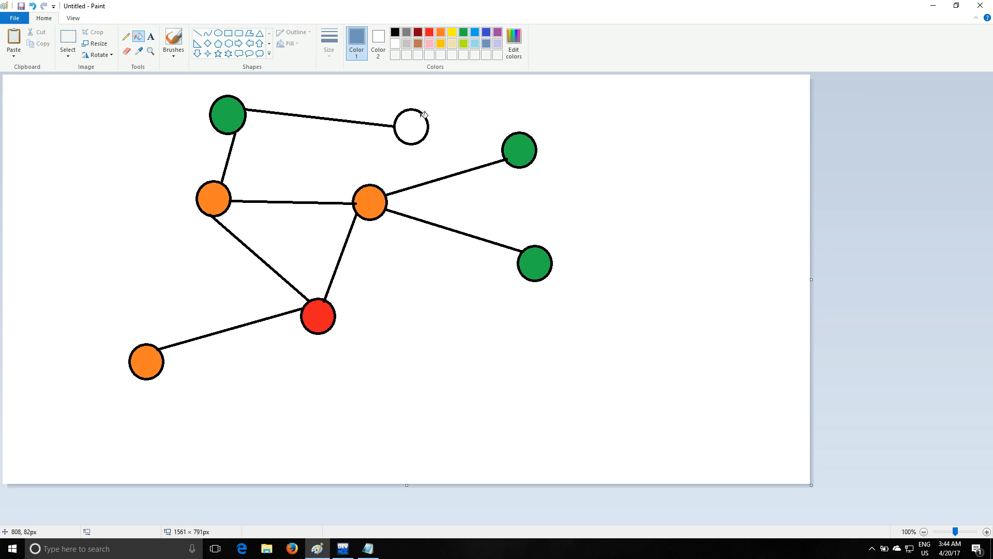
left_click(410, 126)
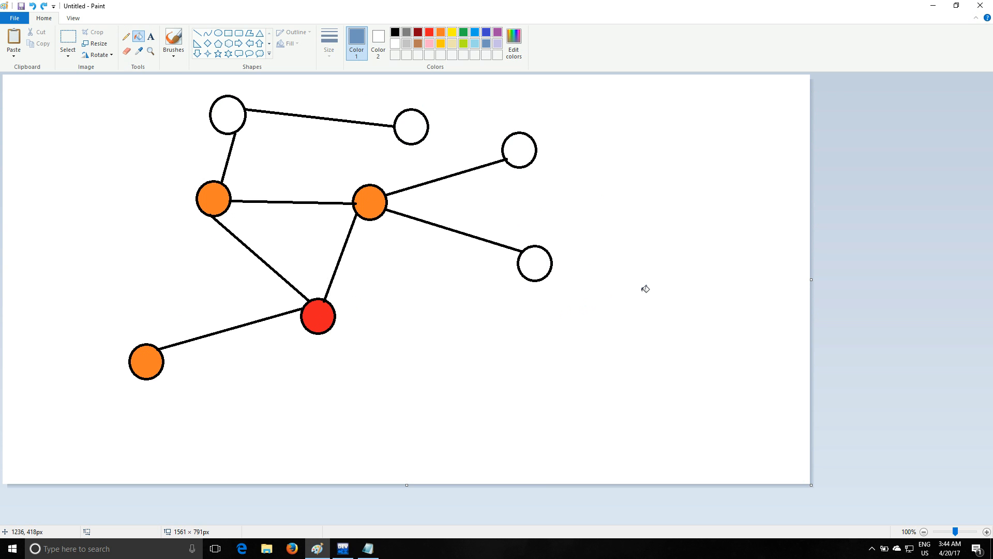
key("ctrl+z")
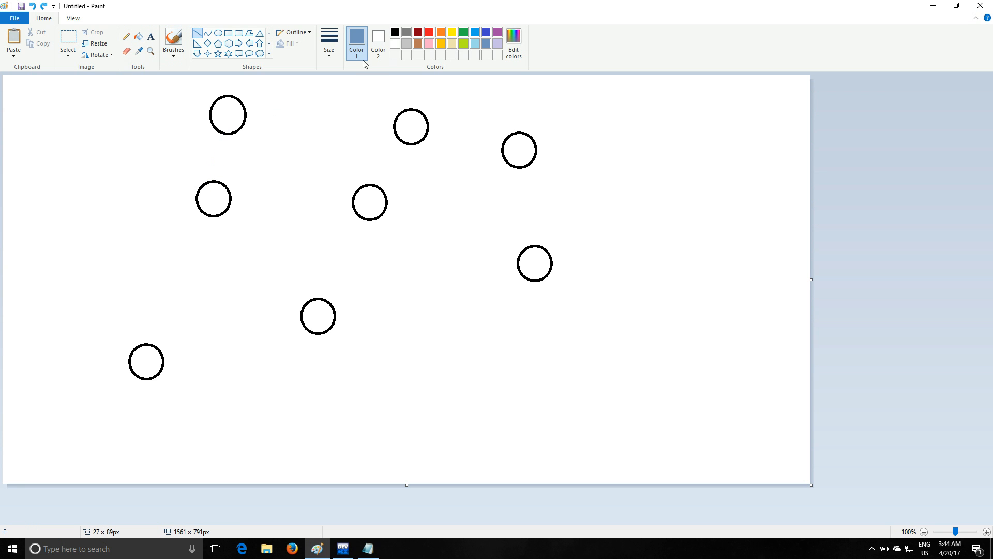
- Draw black edges from the top-left circle down to left-middle, lower-central and right-hand nodes
left_click_drag(234, 133, 215, 176)
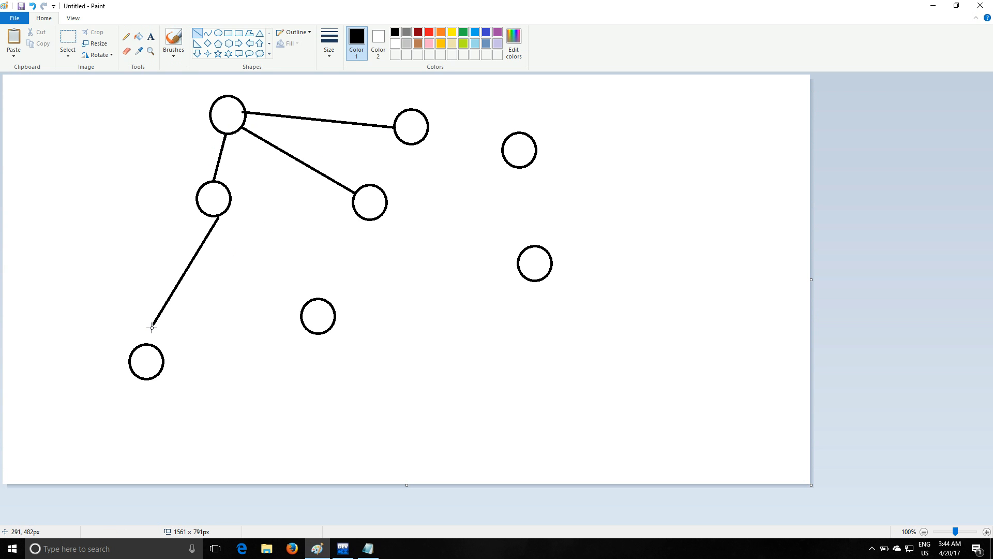
left_click_drag(222, 209, 263, 250)
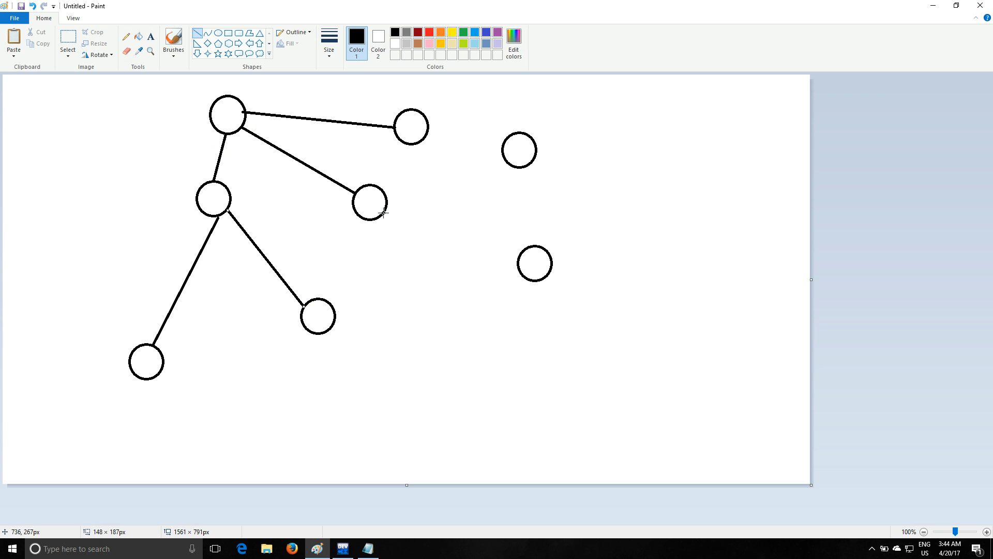
left_click_drag(383, 209, 522, 252)
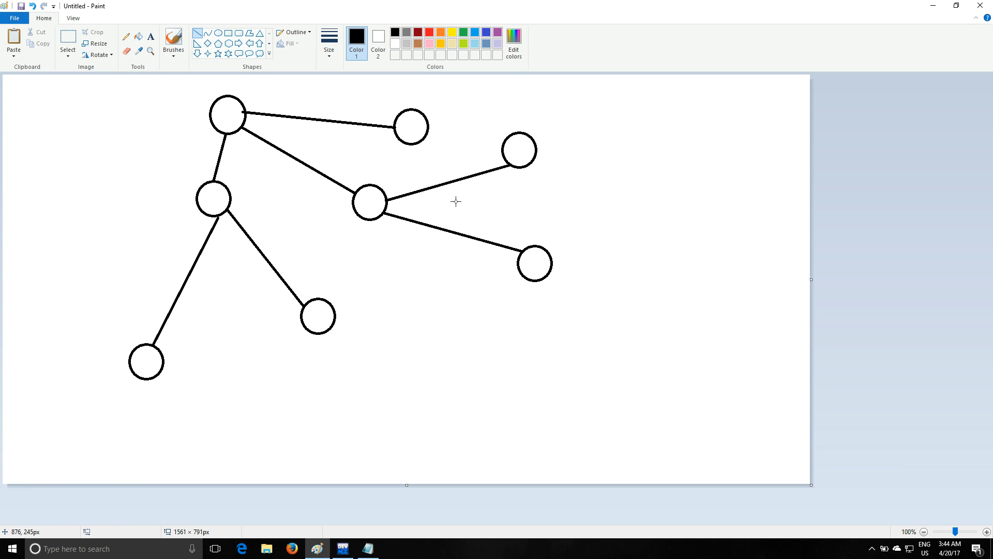
left_click(429, 32)
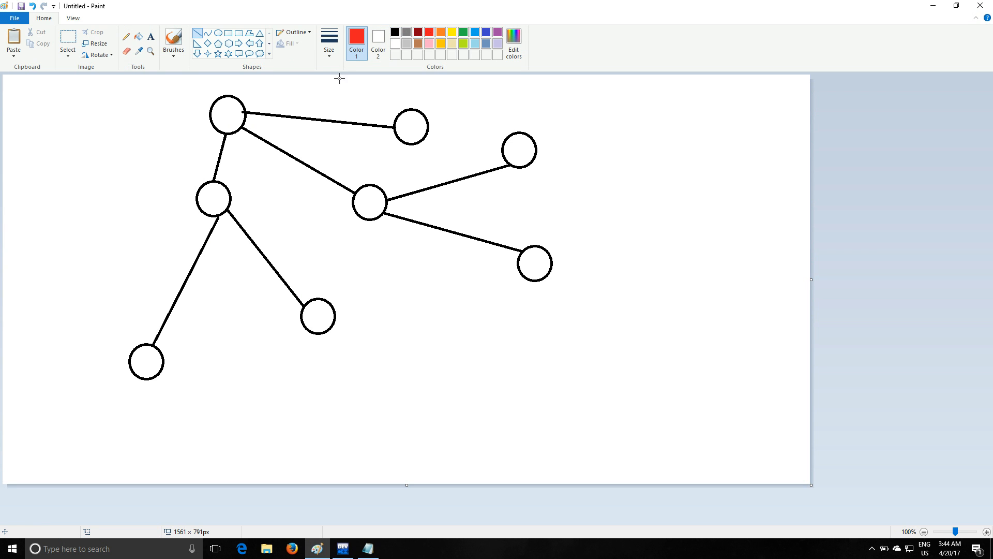
left_click(228, 115)
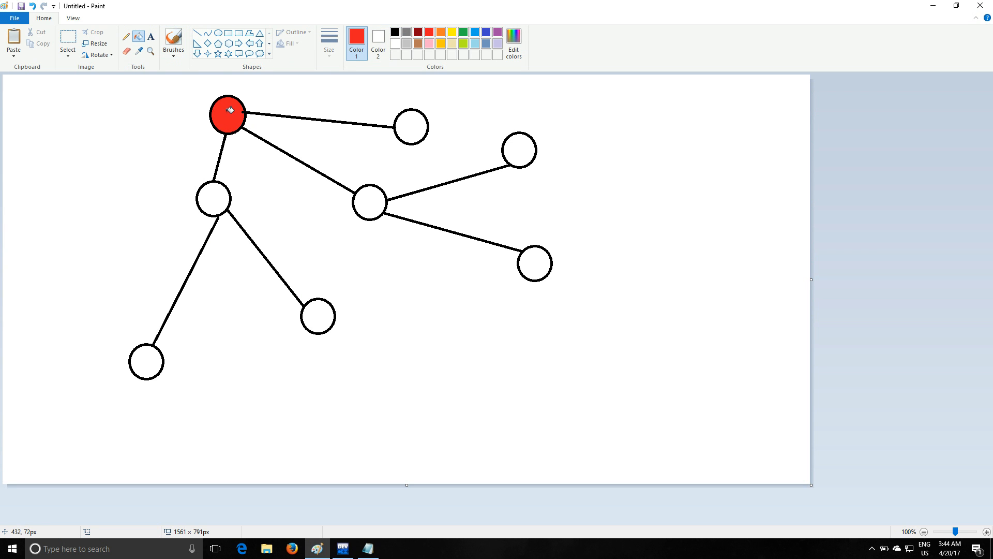
mouse_move(442, 41)
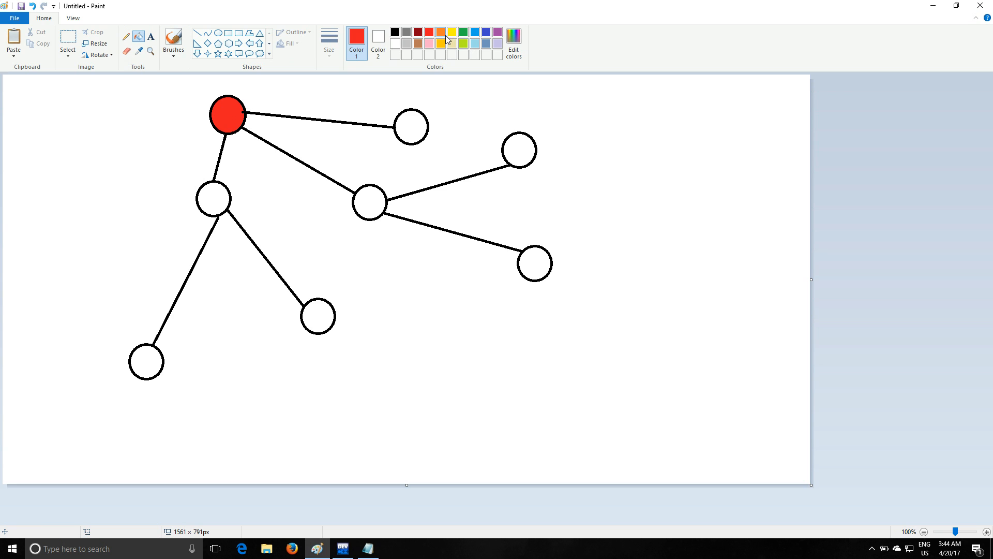
left_click(440, 32)
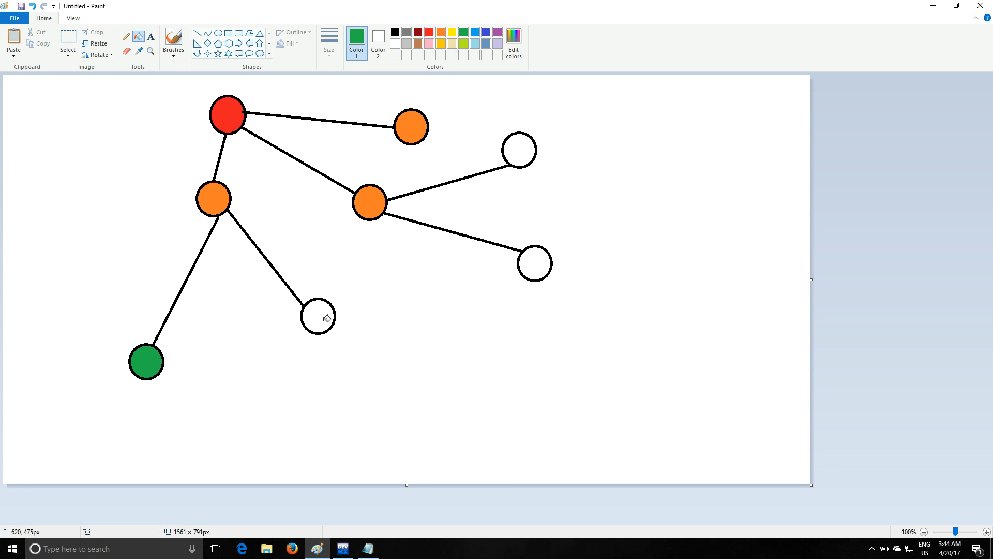
left_click(316, 316)
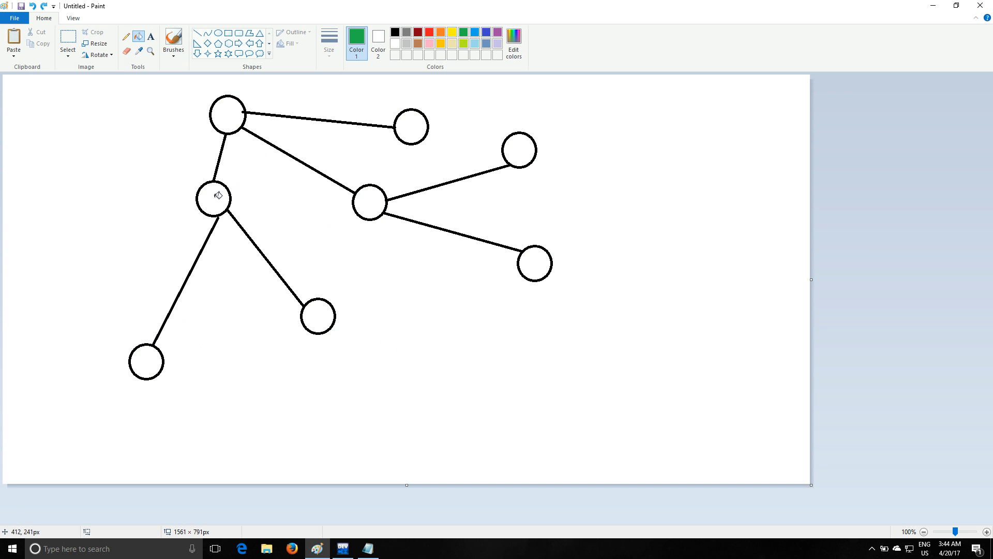
mouse_move(445, 104)
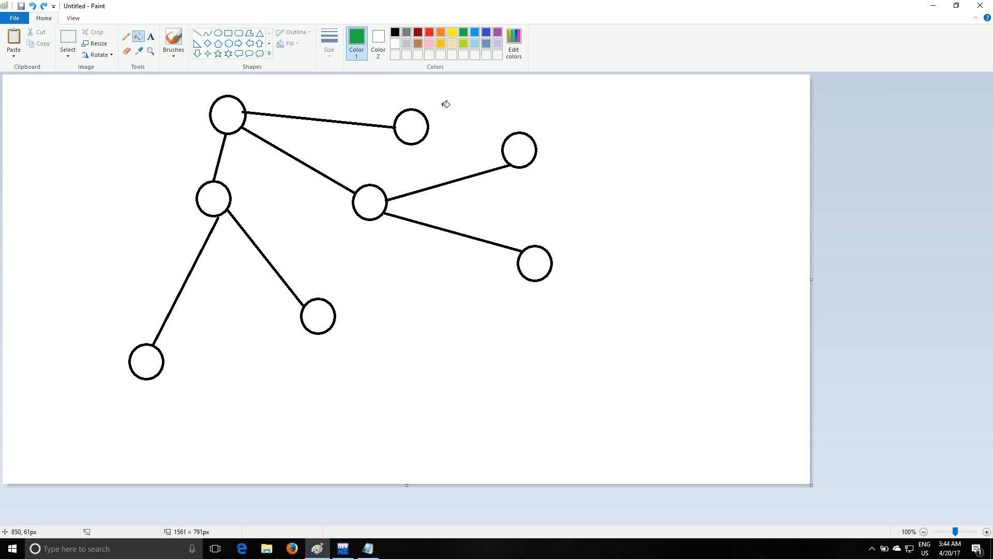
mouse_move(336, 116)
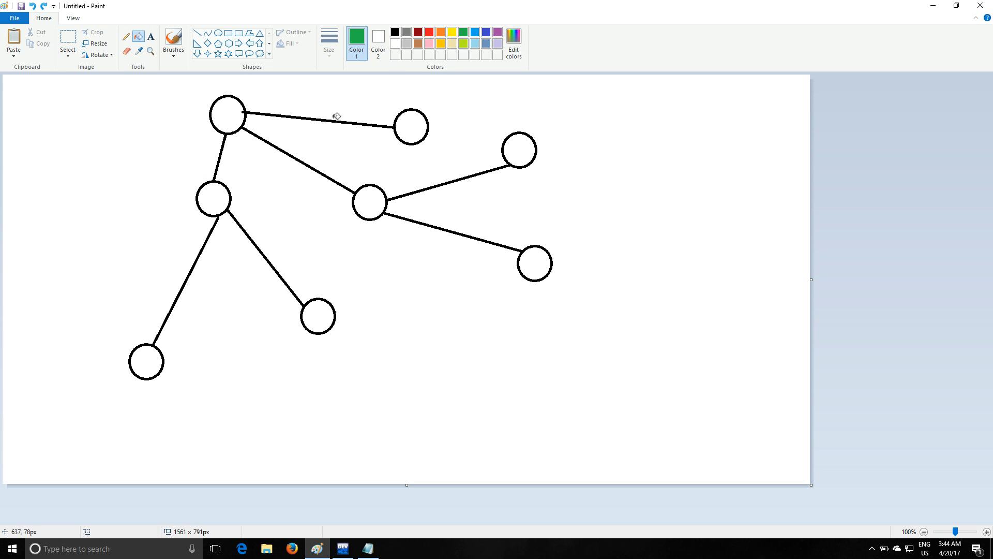
mouse_move(271, 134)
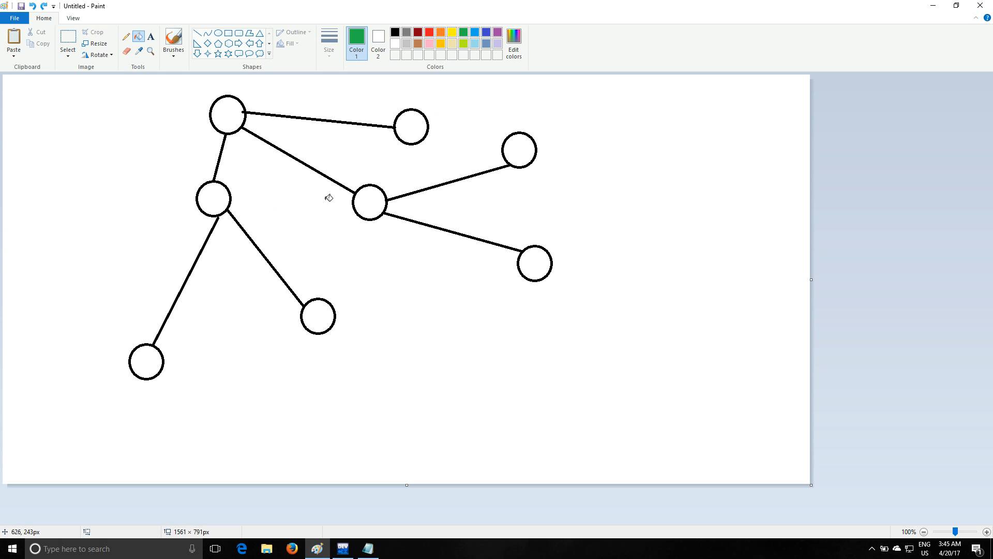
mouse_move(488, 220)
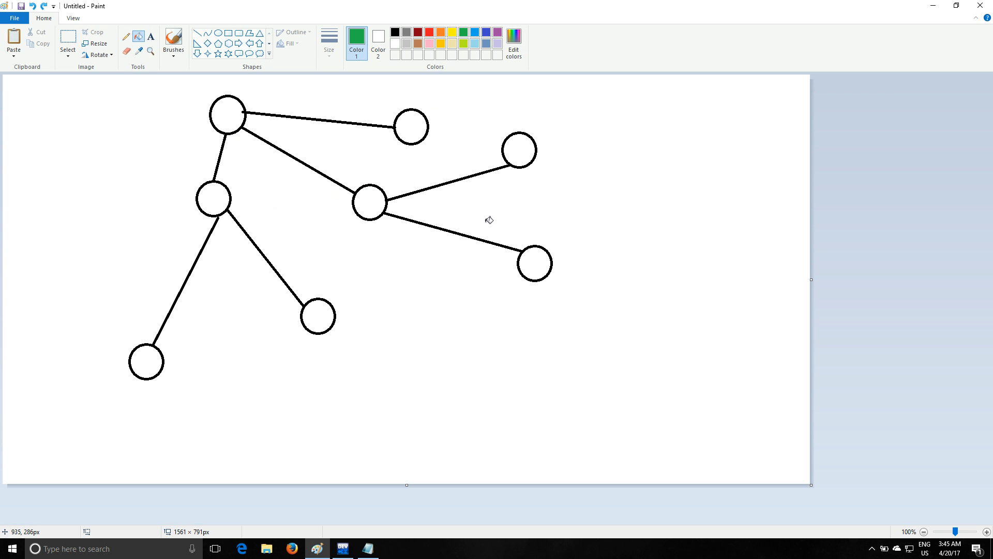
mouse_move(488, 156)
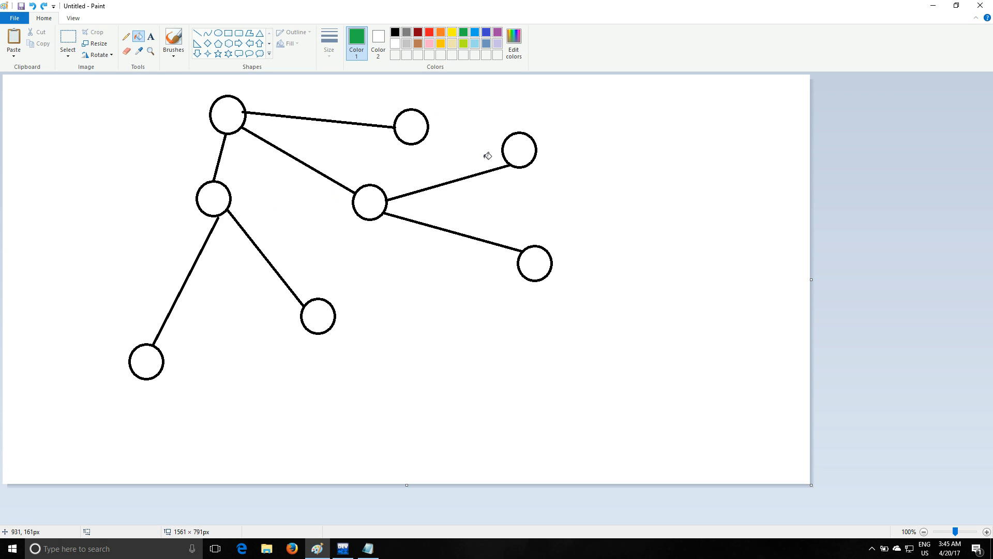